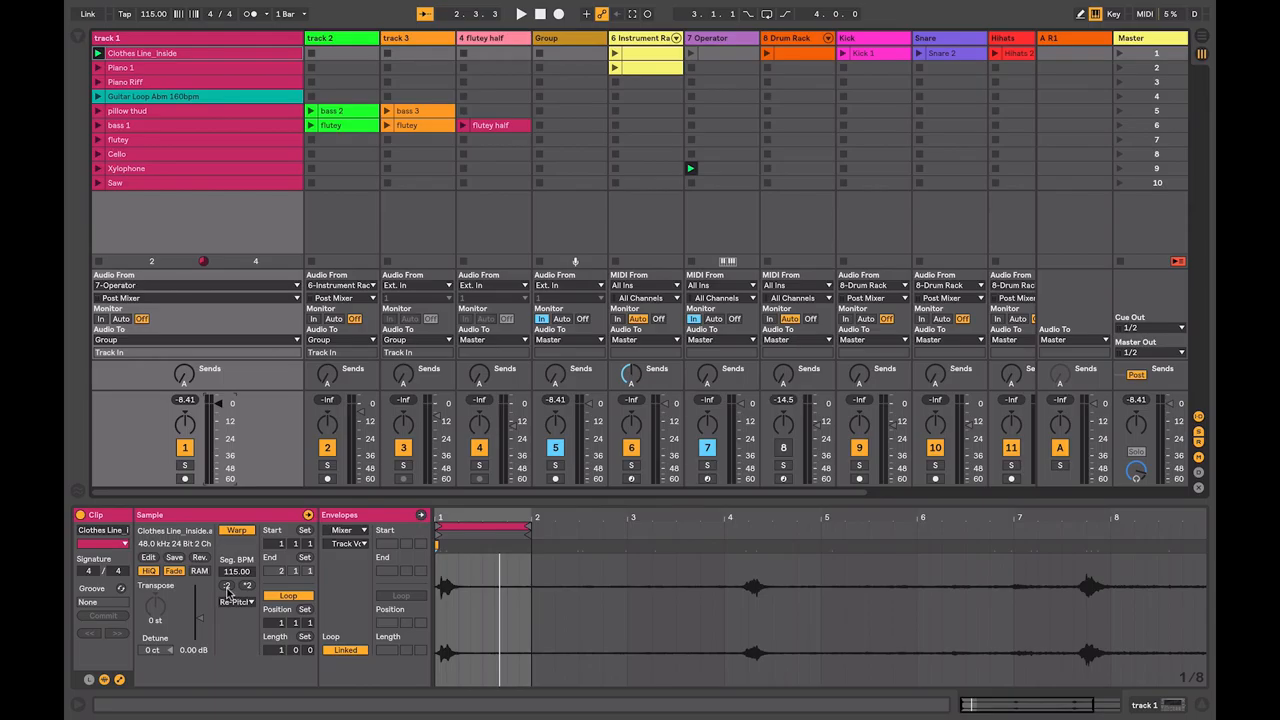
Audition the Clothes Line clip at doubled tempo, restore 115 BPM, then select the Piano 1 slot.
click(520, 12)
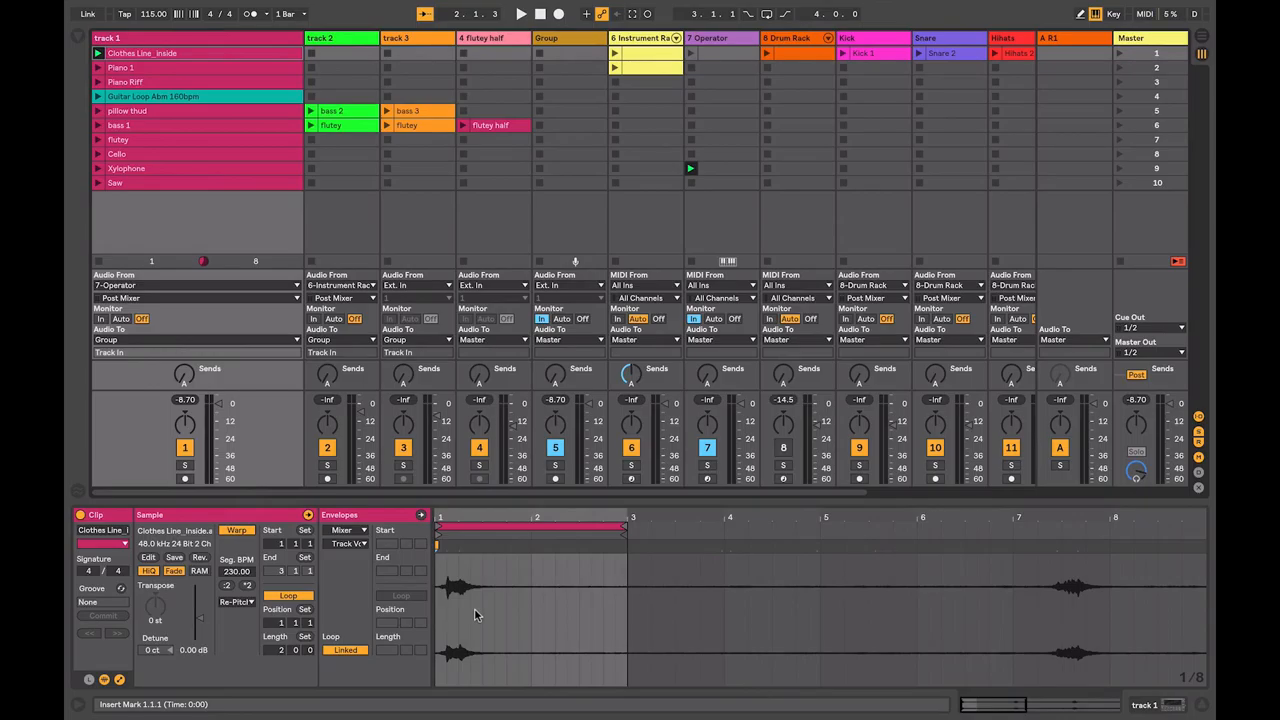
click(520, 12)
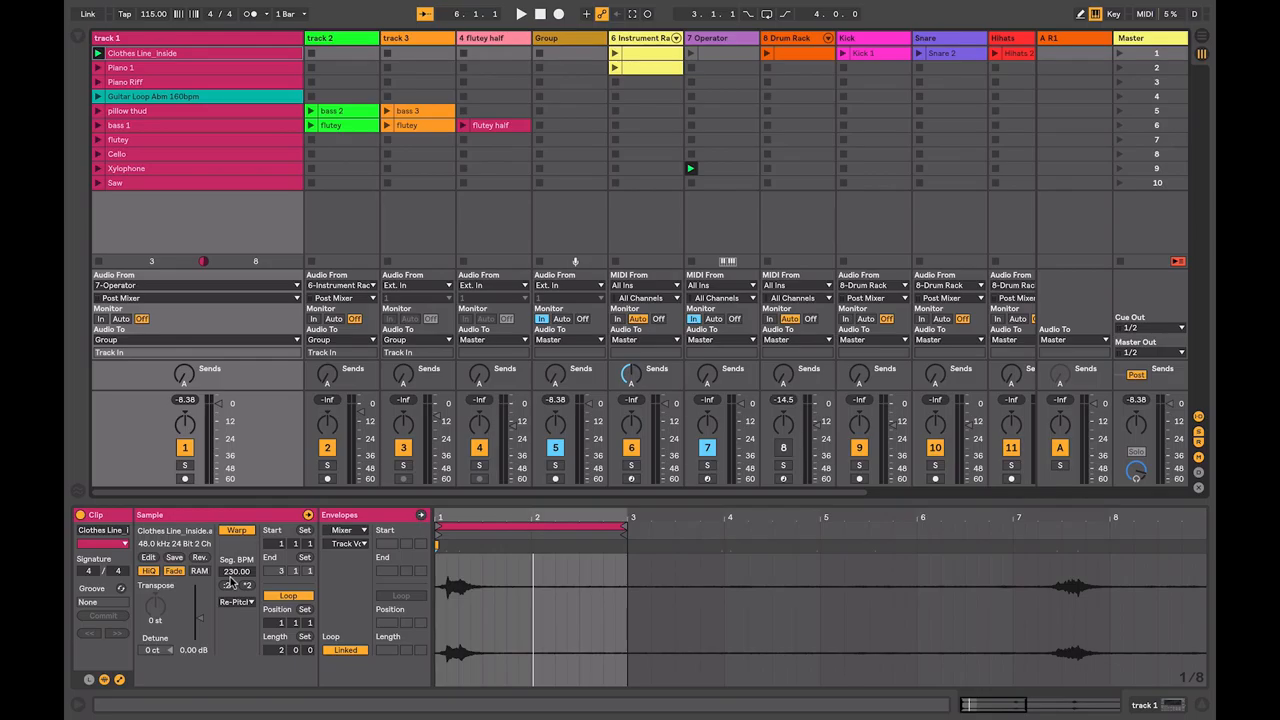
click(520, 12)
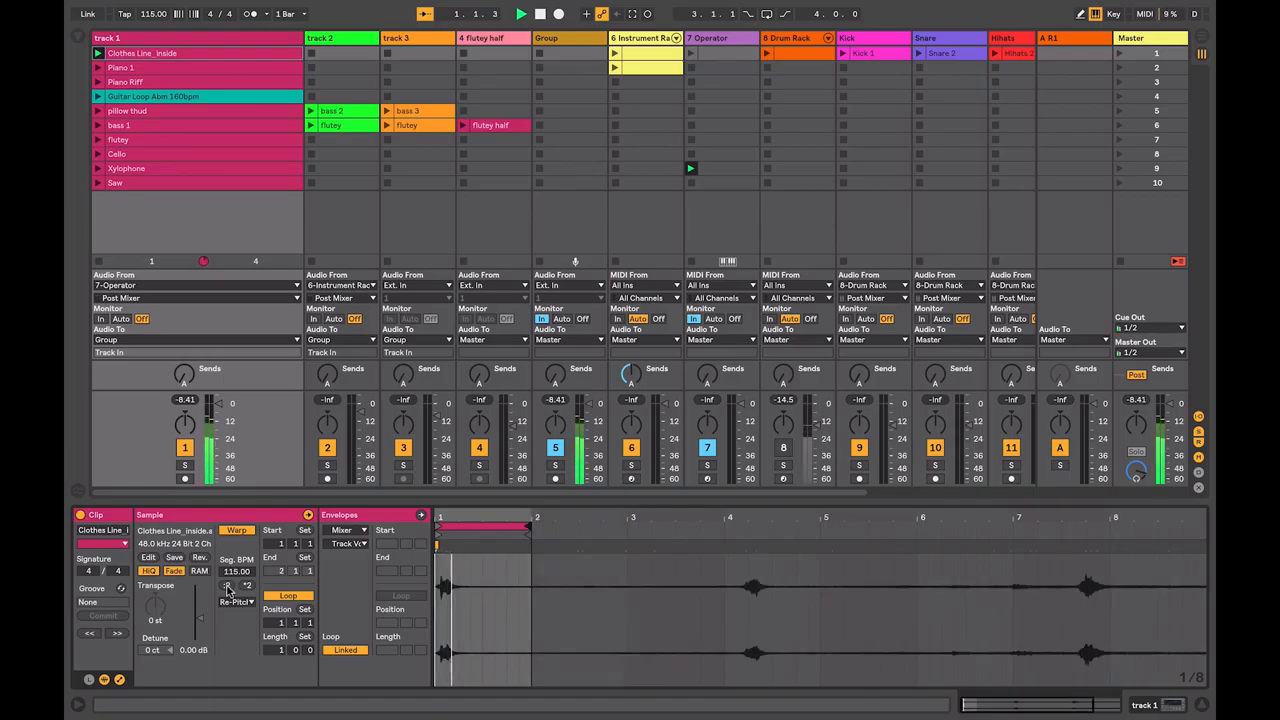
click(540, 12)
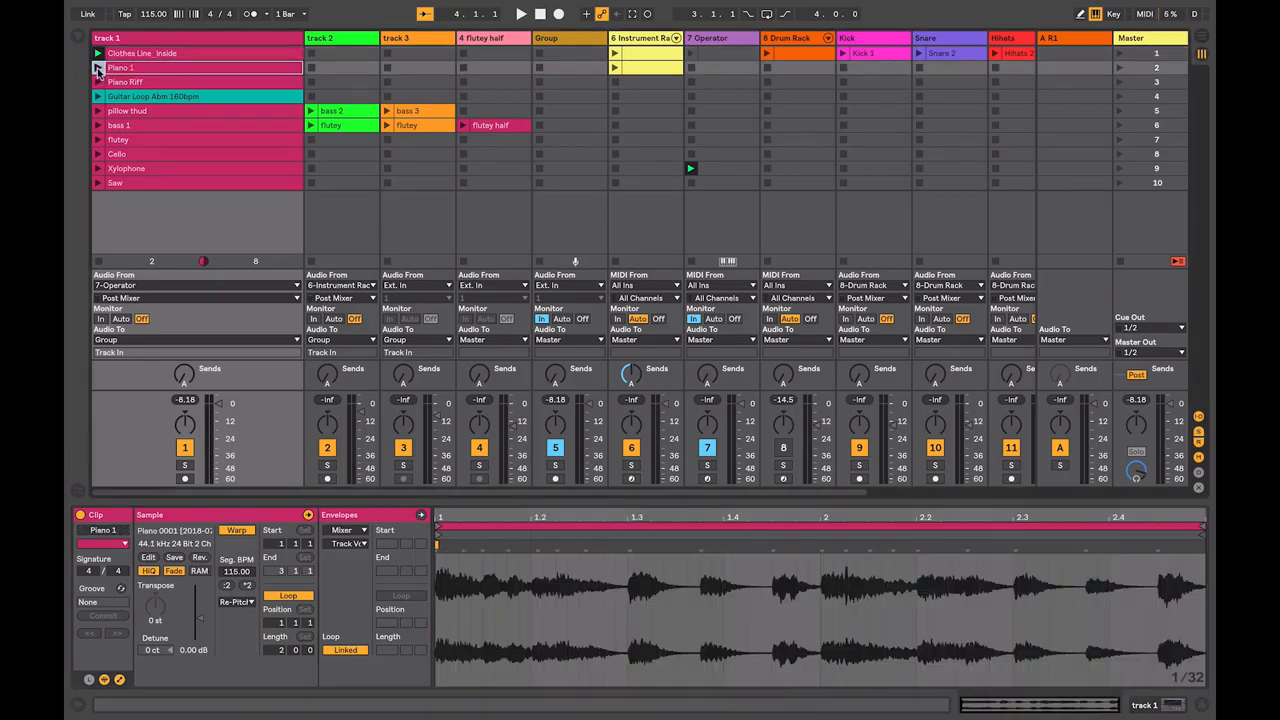
Show Piano 1's sample details, then switch Clip View to the Piano RIFF clip.
click(520, 12)
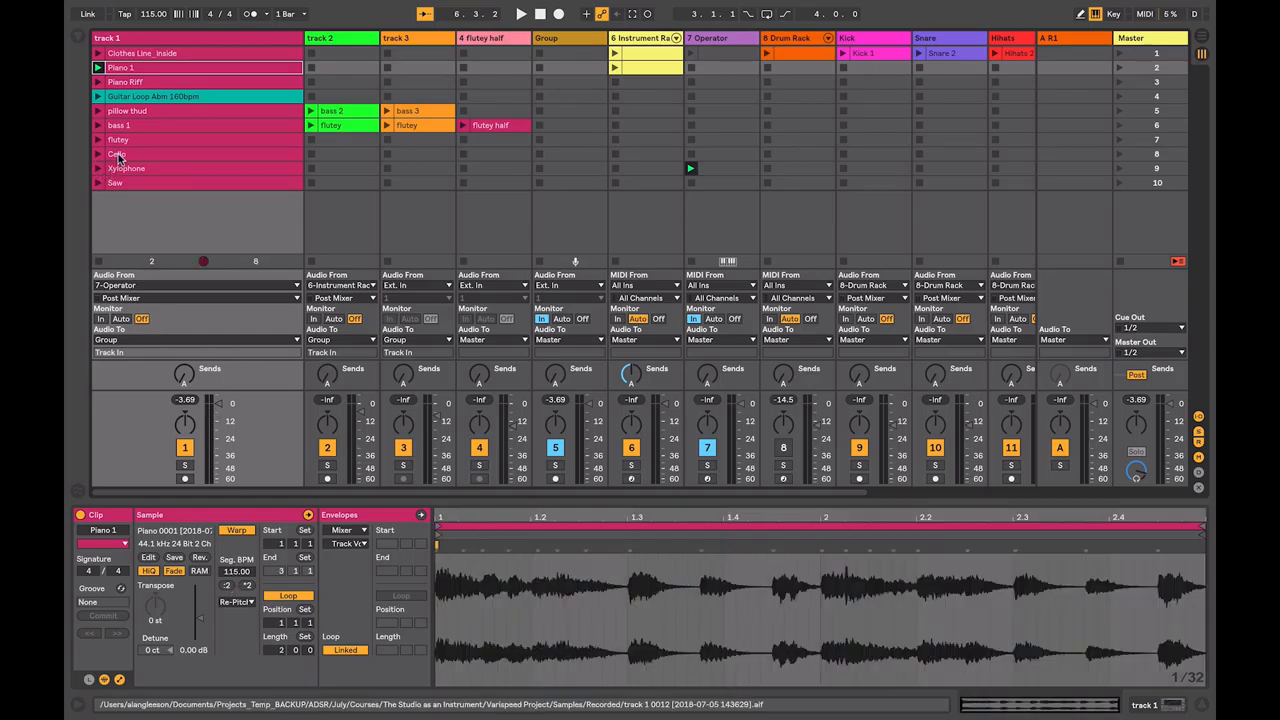
click(116, 154)
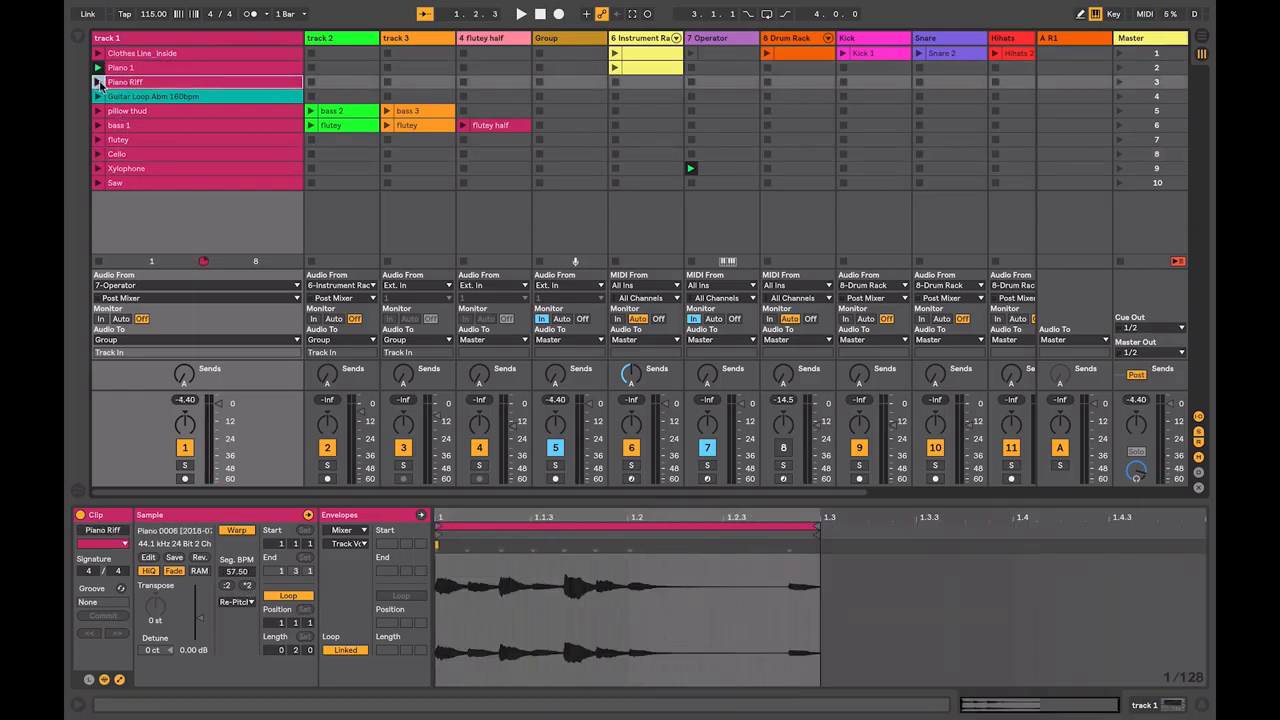
click(520, 12)
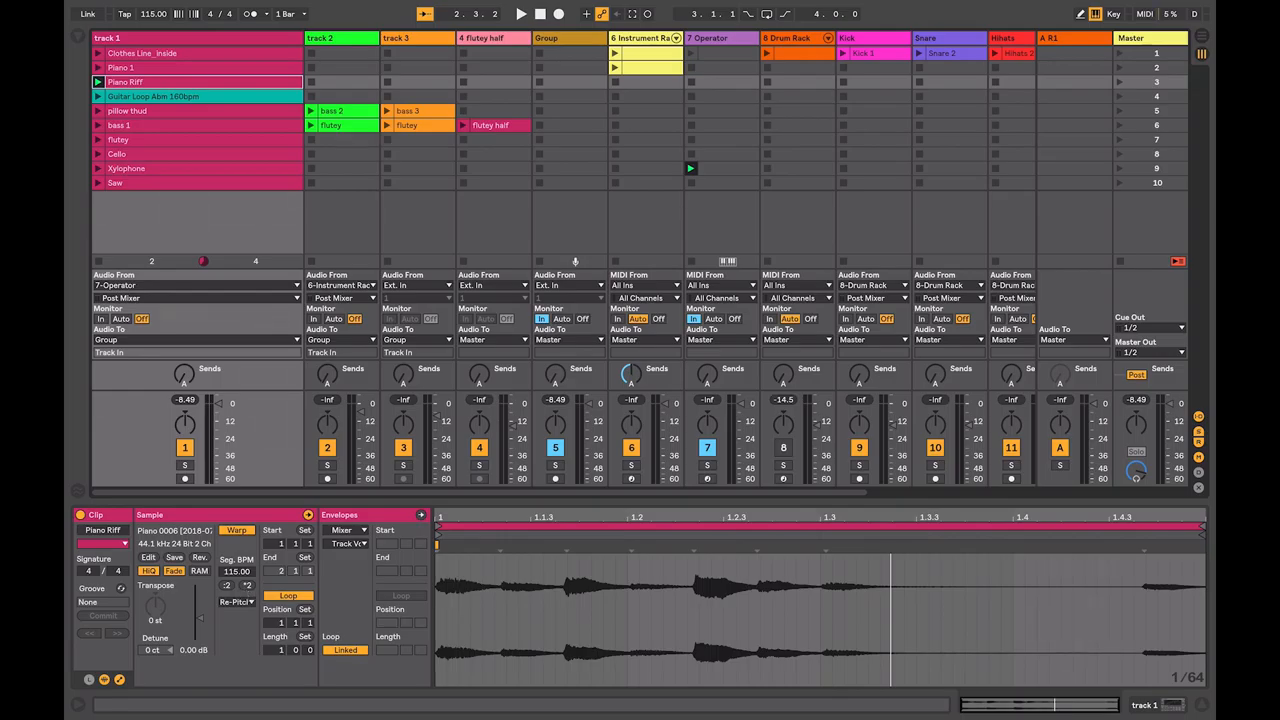
text(ch)
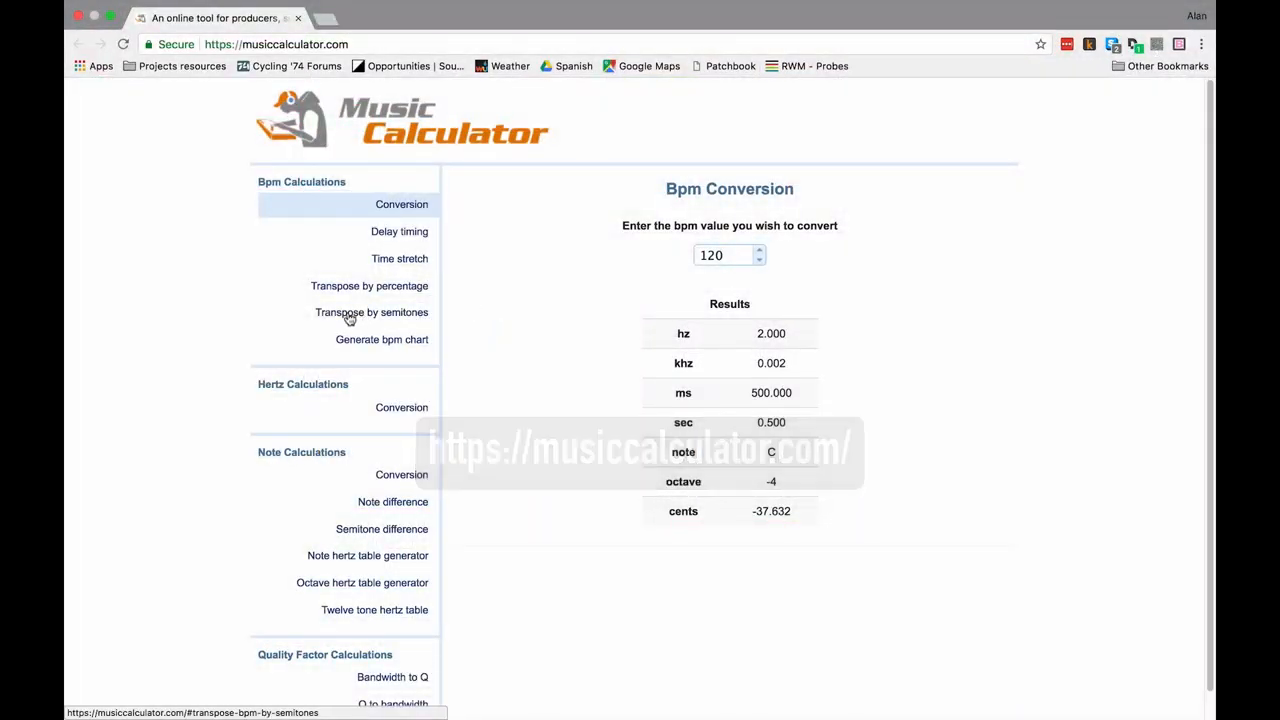
Transpose 115 BPM down 2 semitones in the calculator, giving about 102.45 BPM.
click(372, 312)
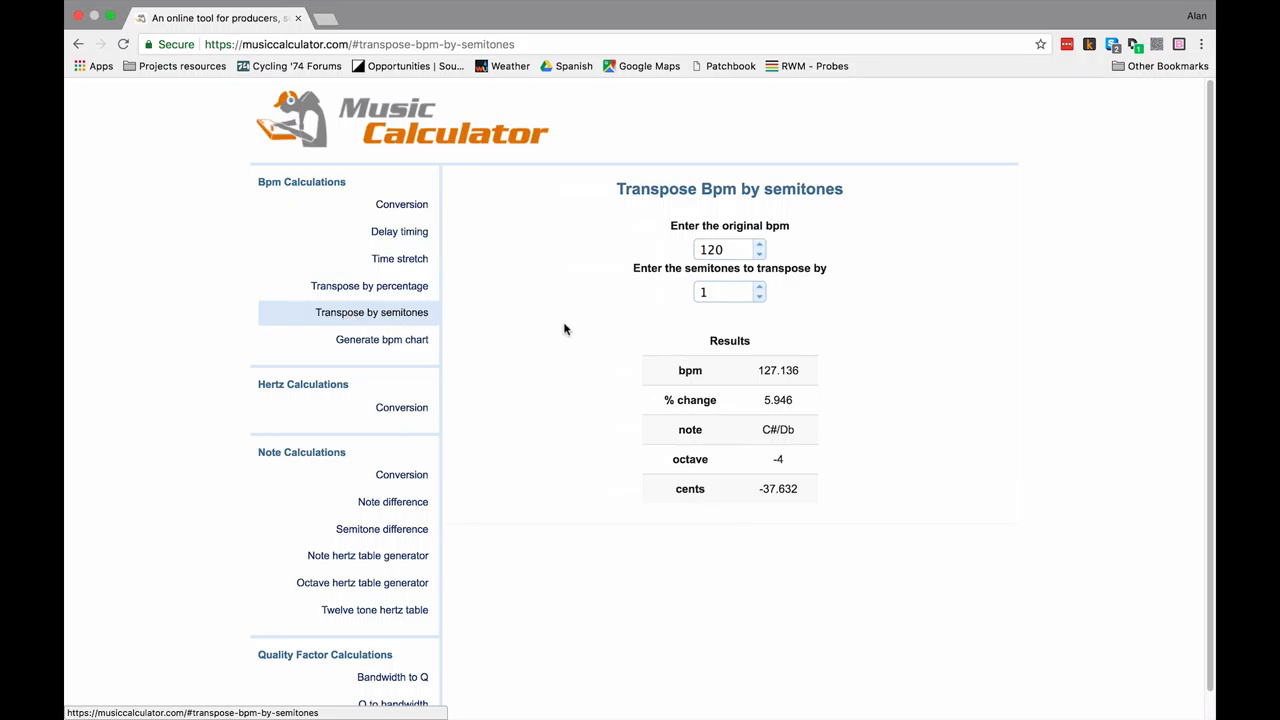
mouse_move(680, 306)
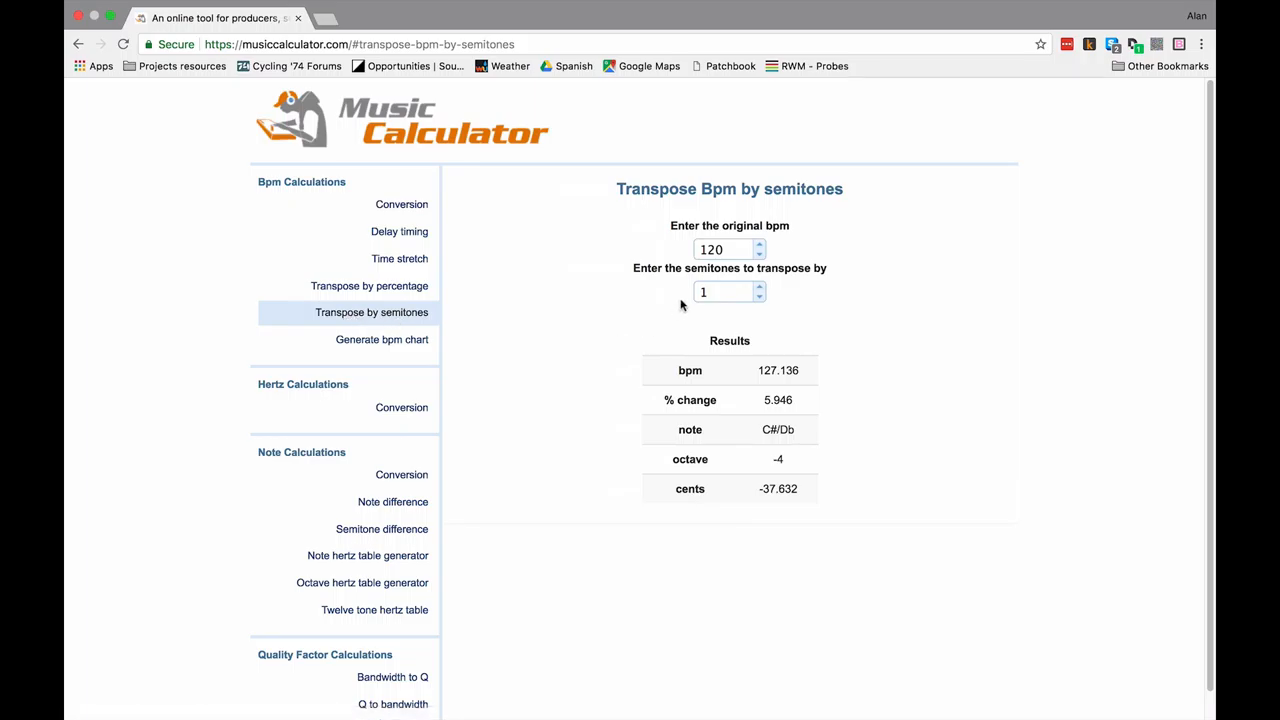
click(722, 248)
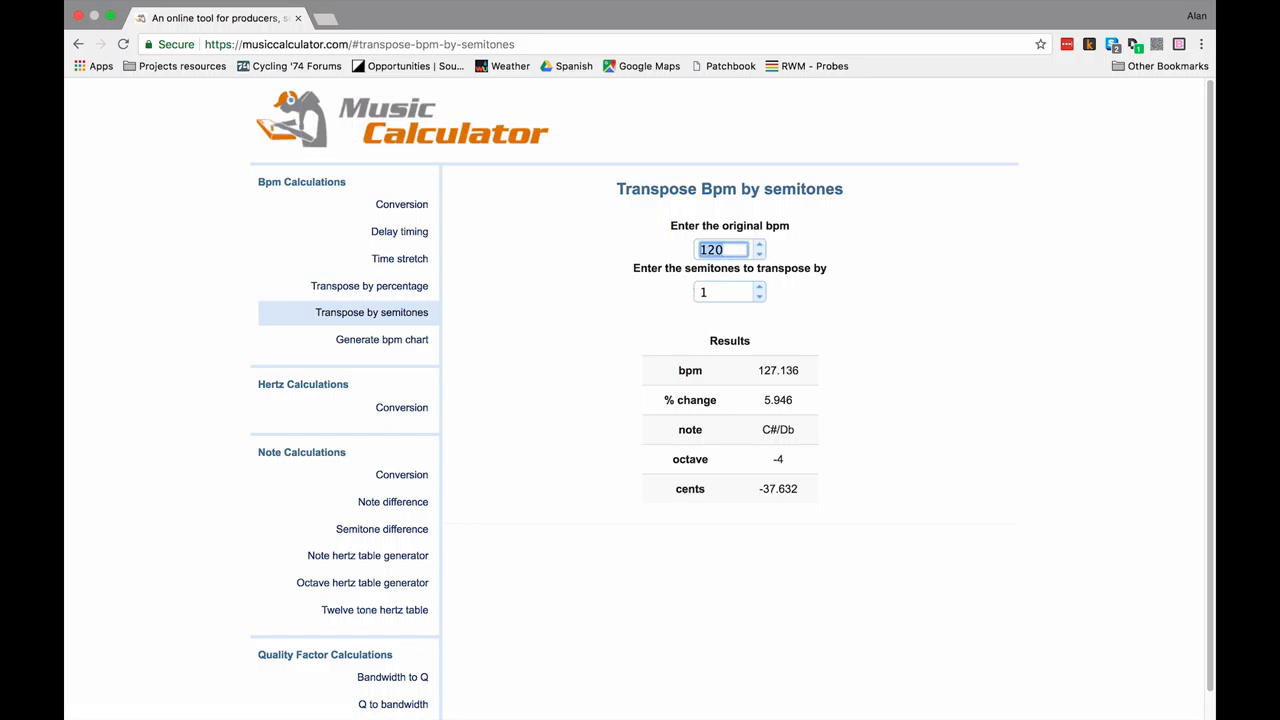
text(115)
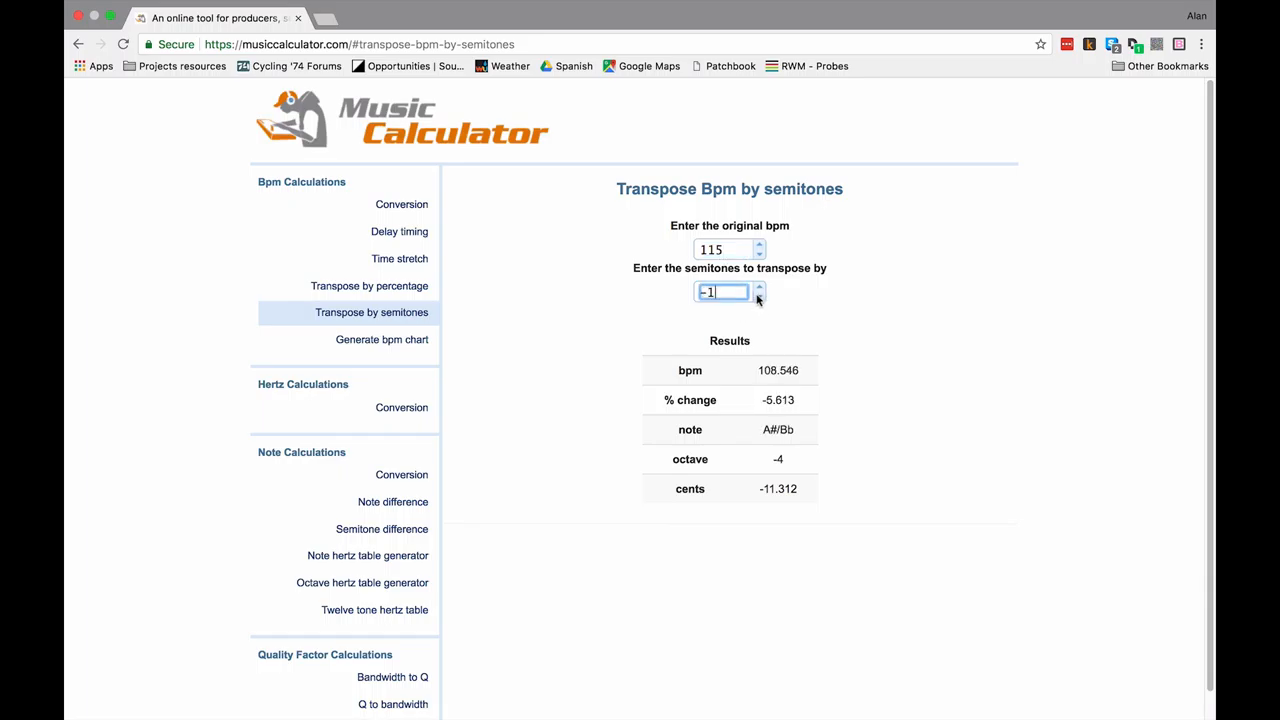
click(760, 296)
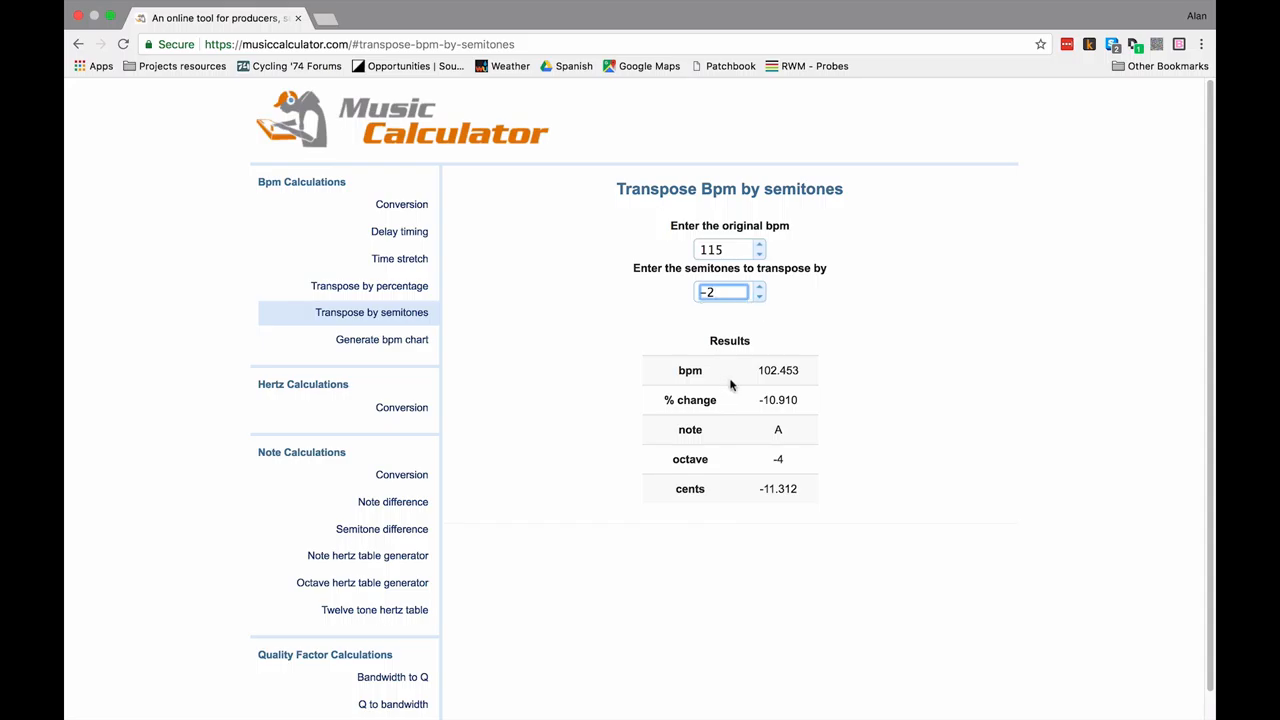
mouse_move(764, 384)
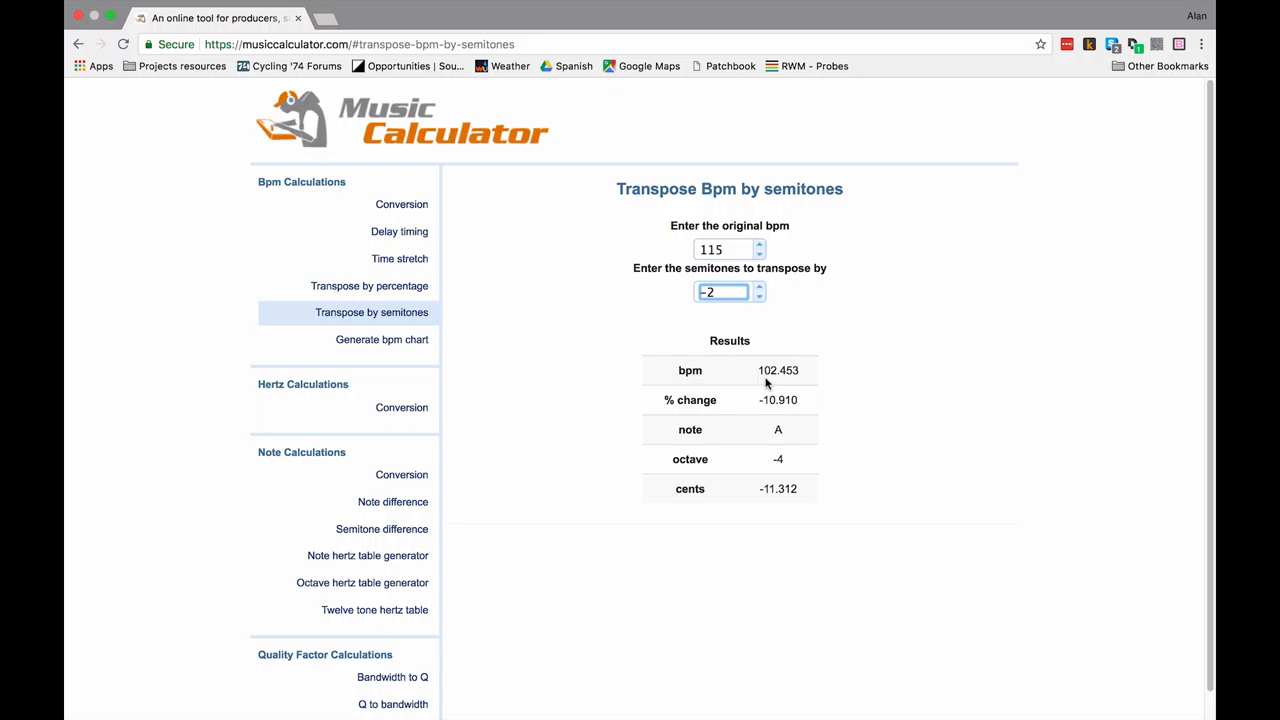
mouse_move(768, 380)
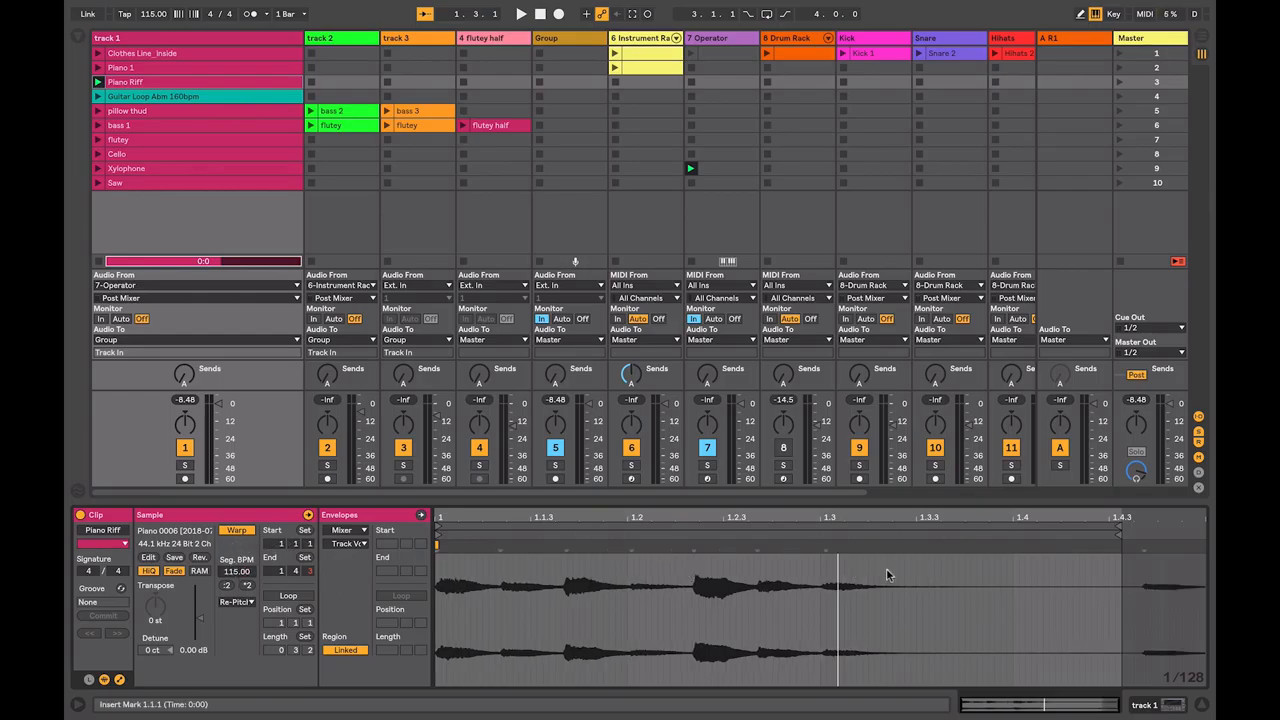
mouse_move(818, 588)
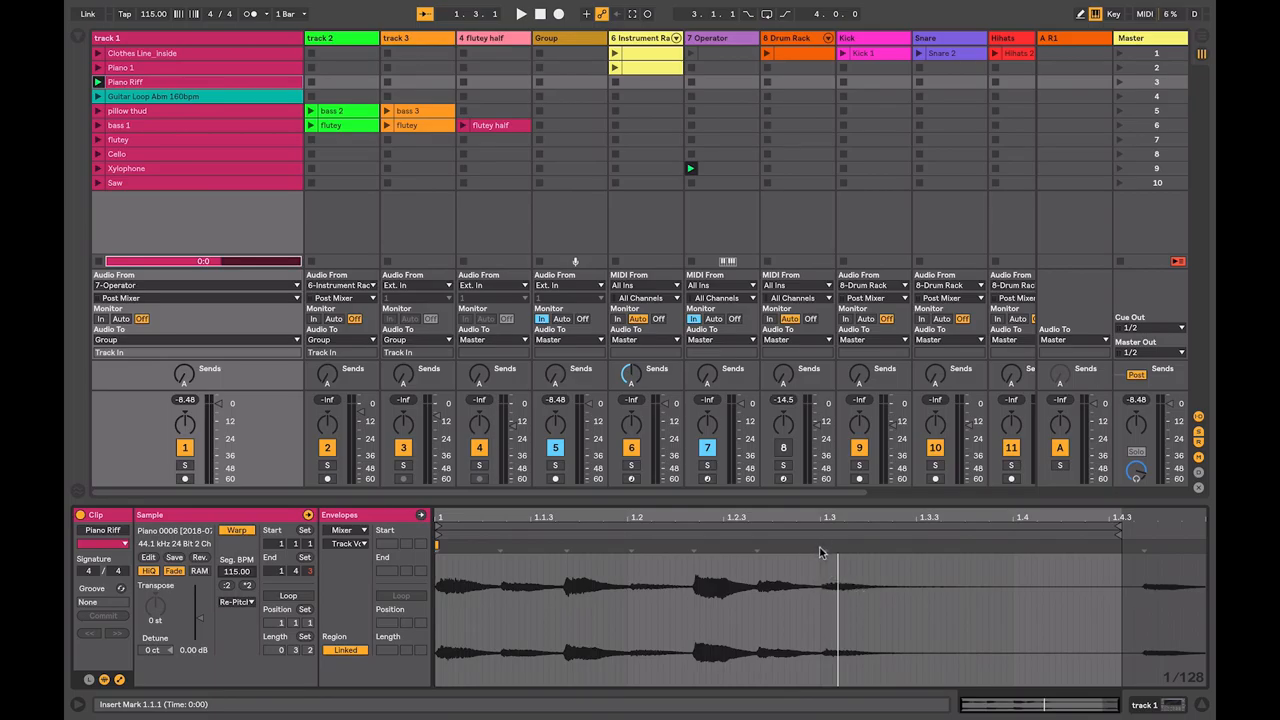
Set the Piano RIFF clip's insert marker just past the start of the waveform.
click(816, 544)
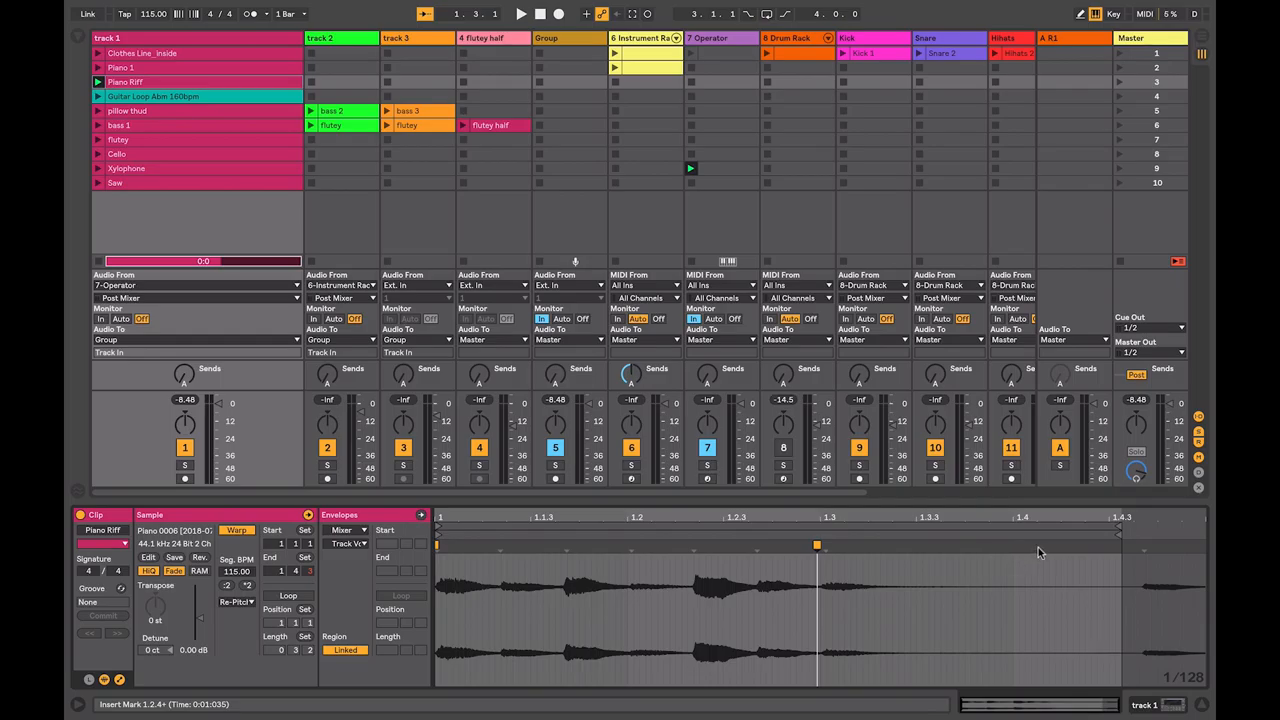